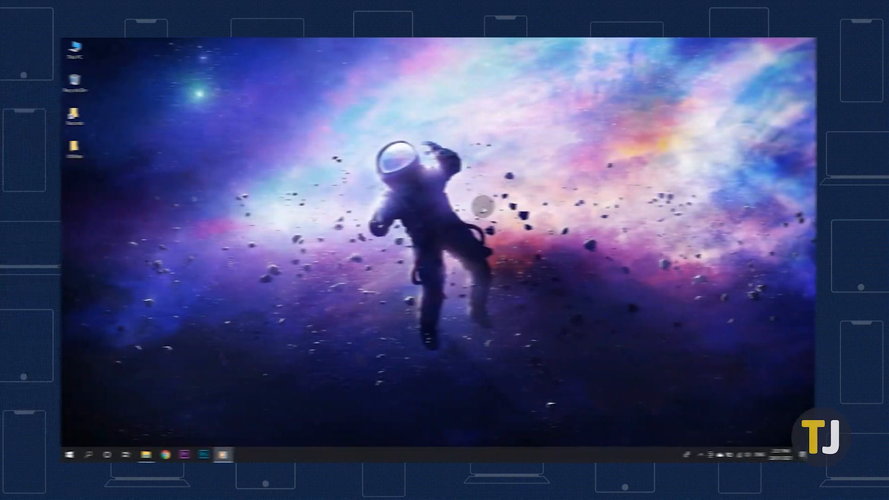
Launch Control Panel from the taskbar search result
click(61, 453)
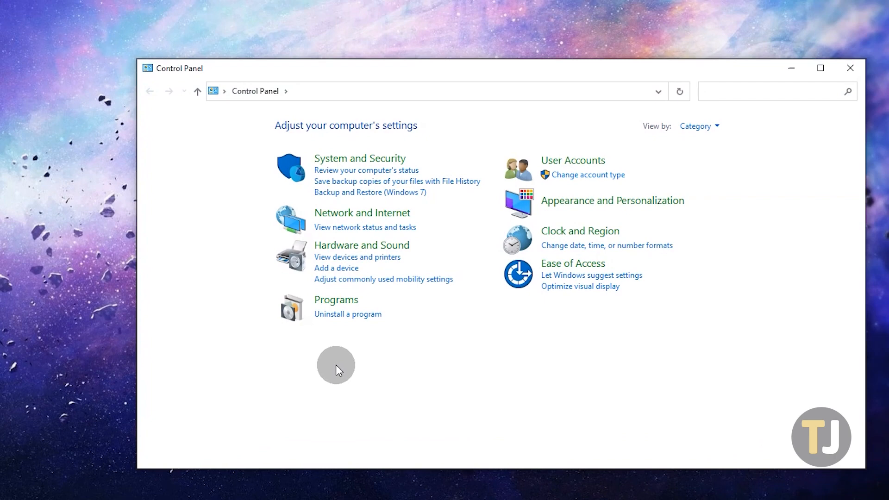
From Uninstall a program, remove Google Chrome and confirm the uninstall
click(348, 314)
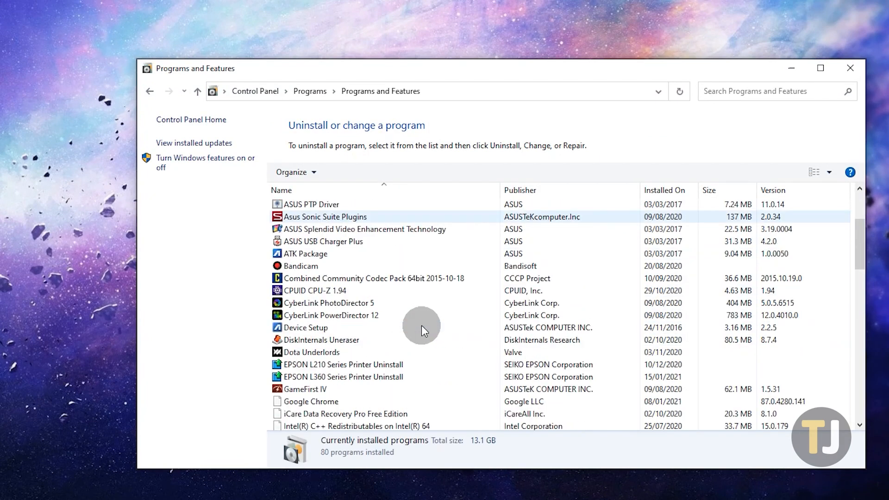
scroll(down, 3)
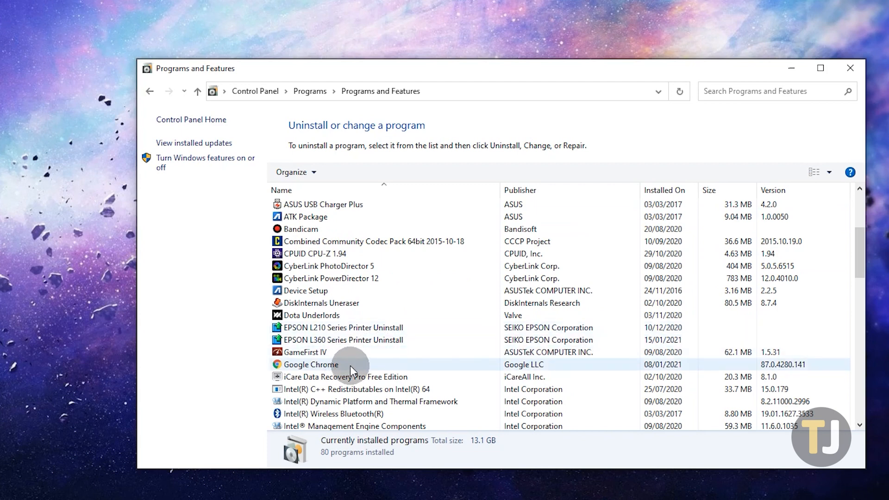
click(311, 364)
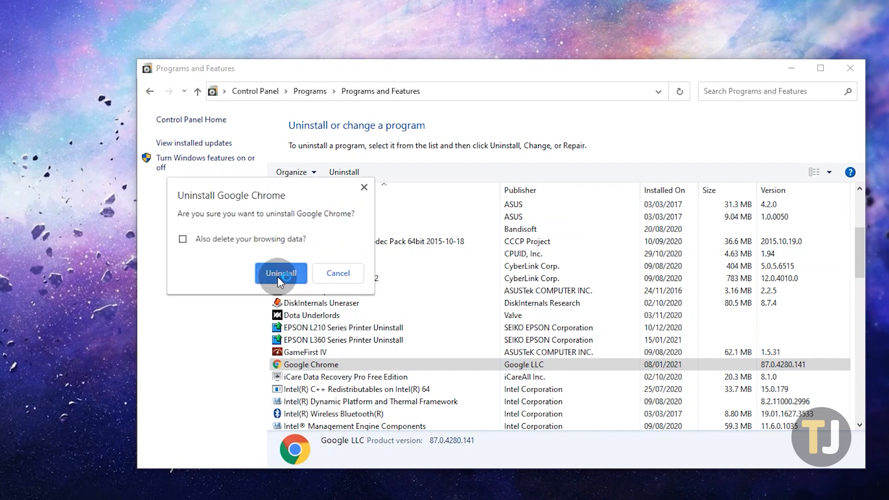
click(182, 239)
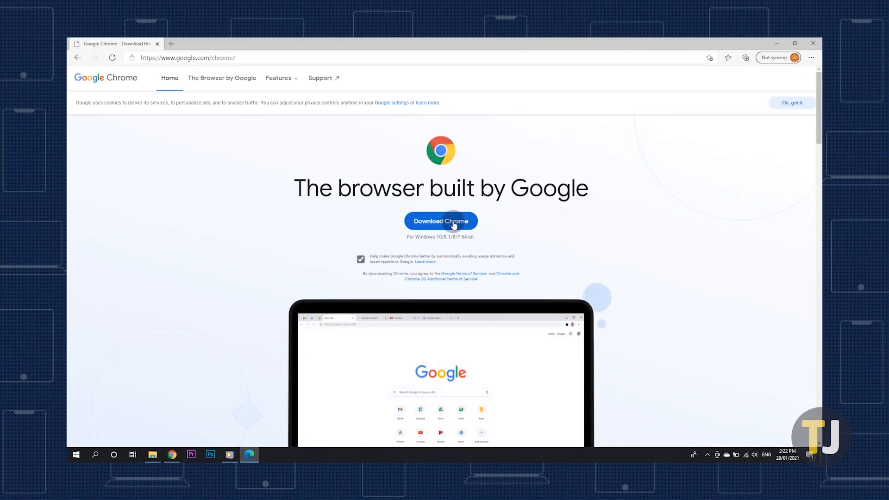
Download ChromeSetup.exe in Edge and allow the installer to run
click(441, 220)
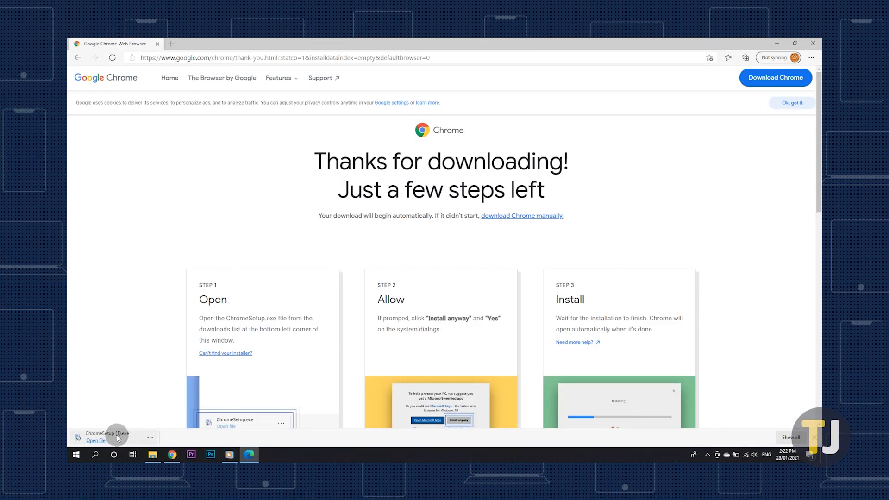
click(95, 440)
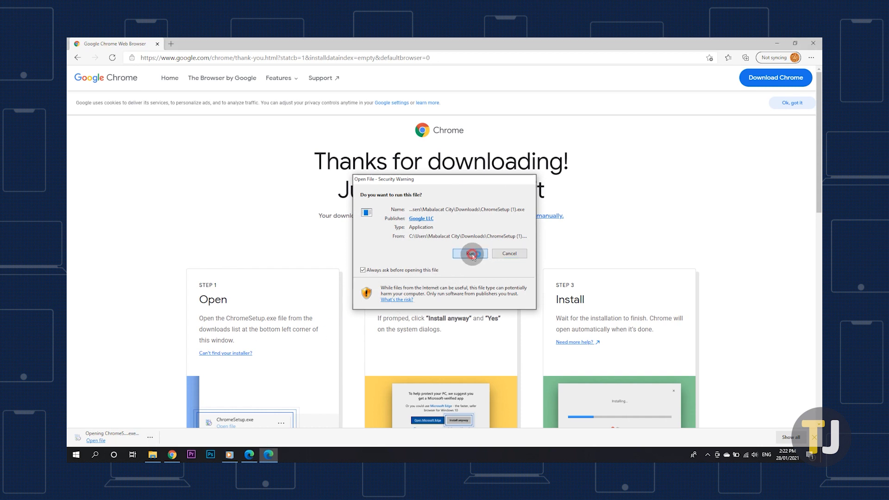
click(468, 252)
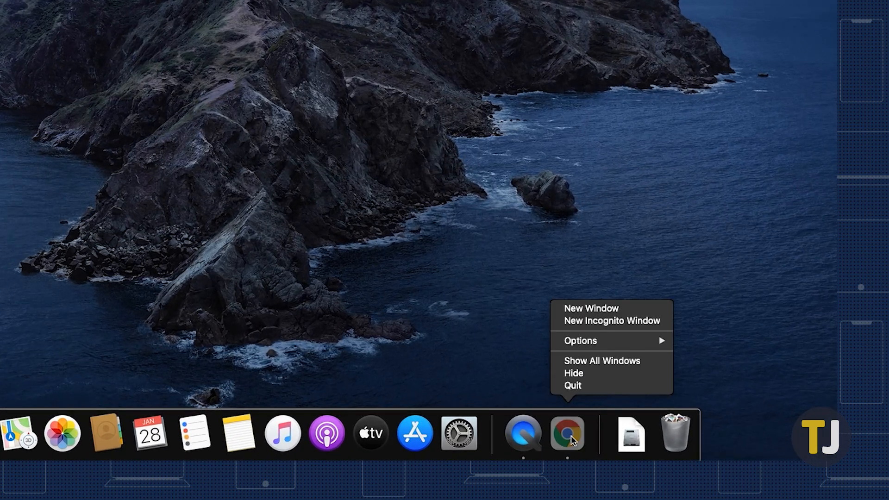
mouse_move(578, 385)
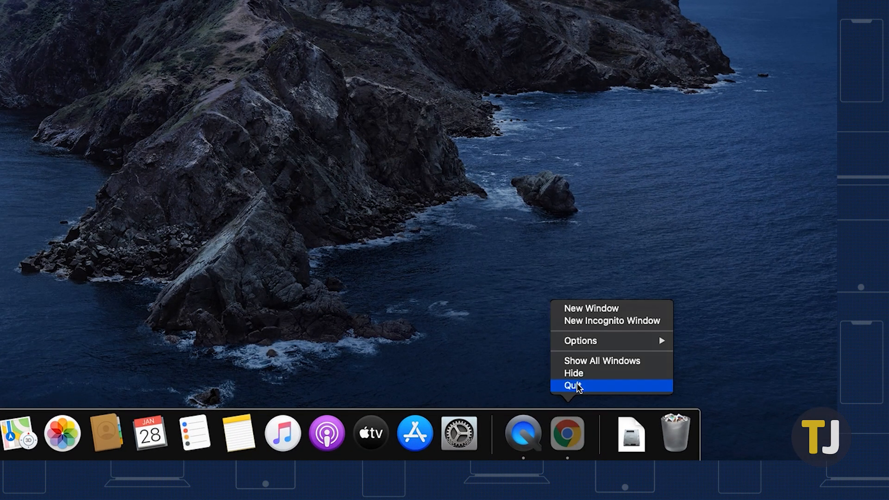
Quit Google Chrome from the Mac Dock and bring up a Finder window
click(571, 385)
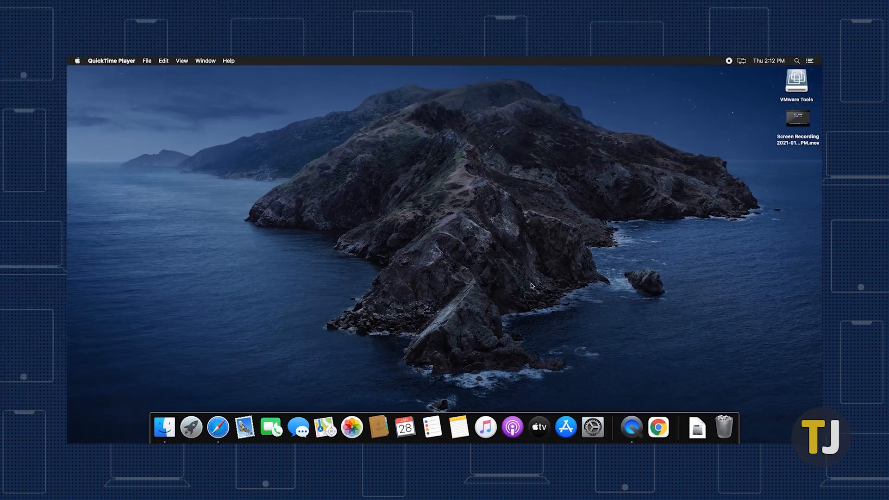
click(165, 428)
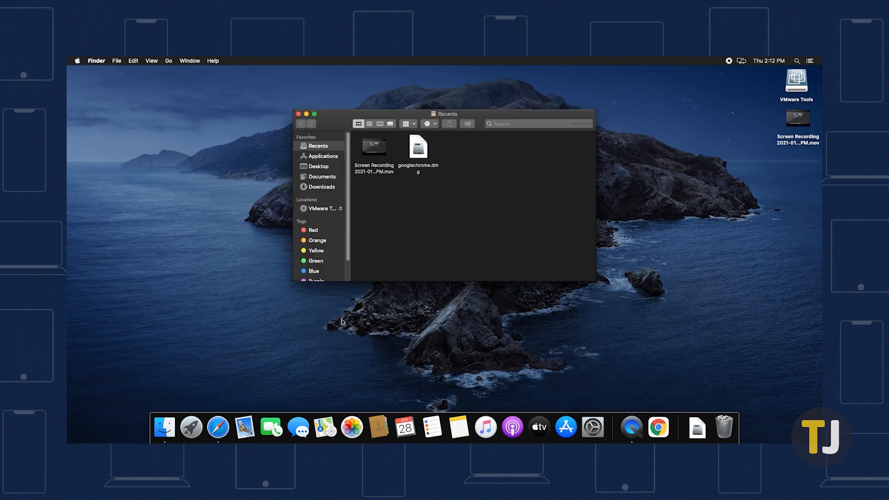
Show the Applications folder from the Finder sidebar
click(322, 156)
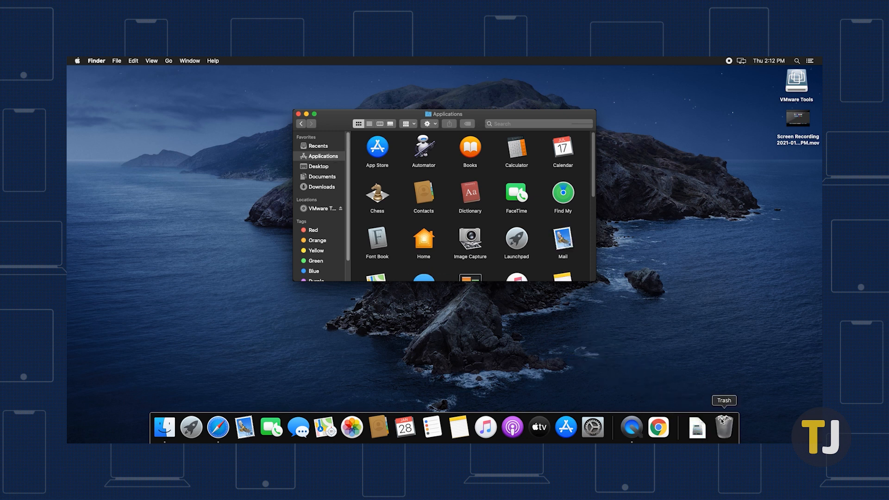
mouse_move(577, 326)
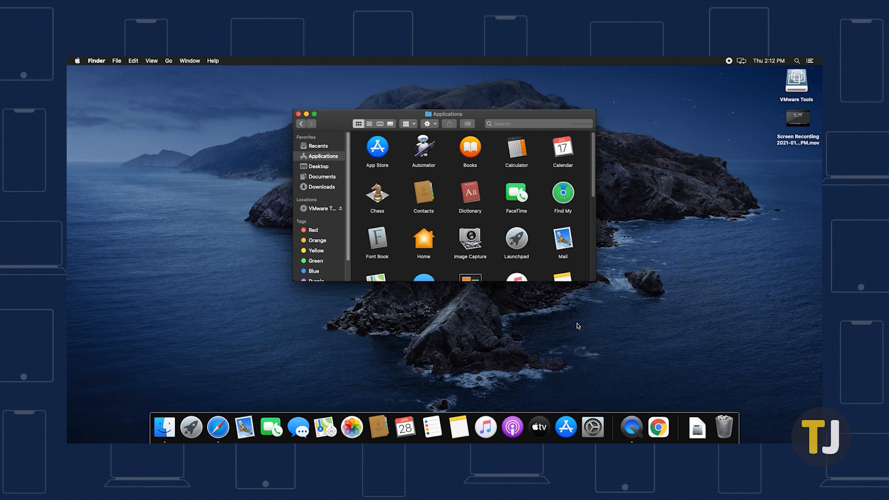
mouse_move(178, 145)
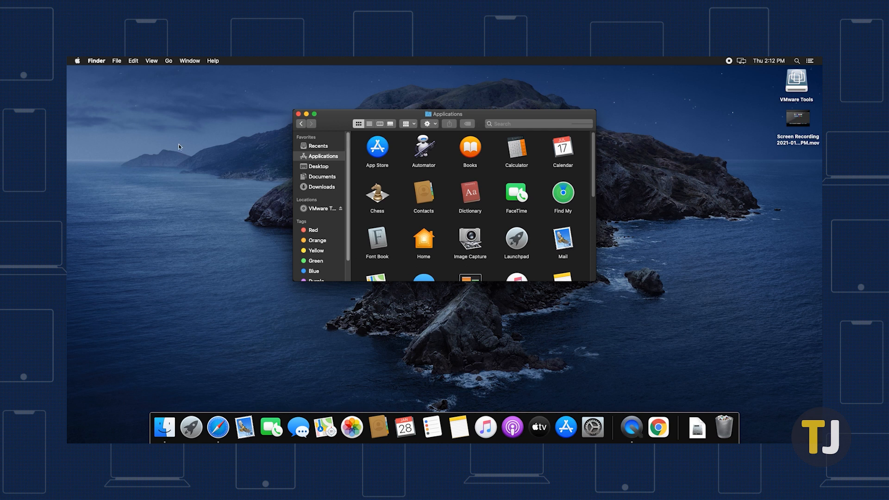
mouse_move(97, 82)
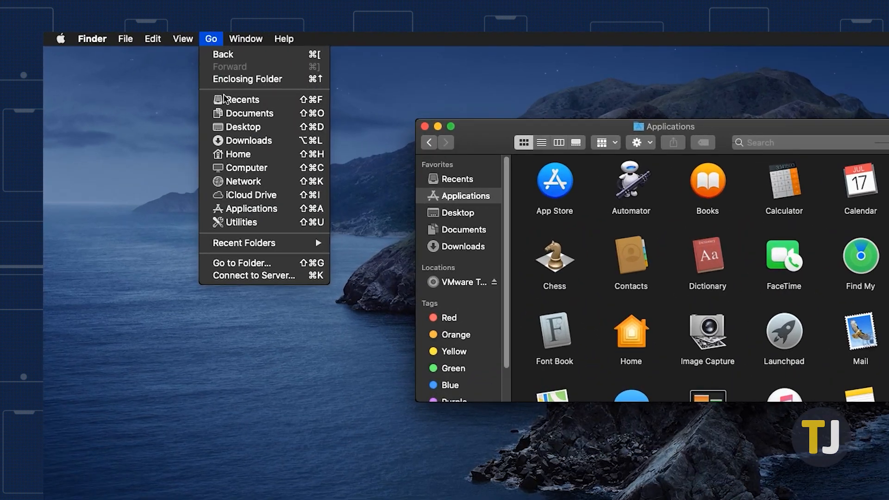
Go to the folder ~/Library/Application Support/Google/Chrome
click(243, 263)
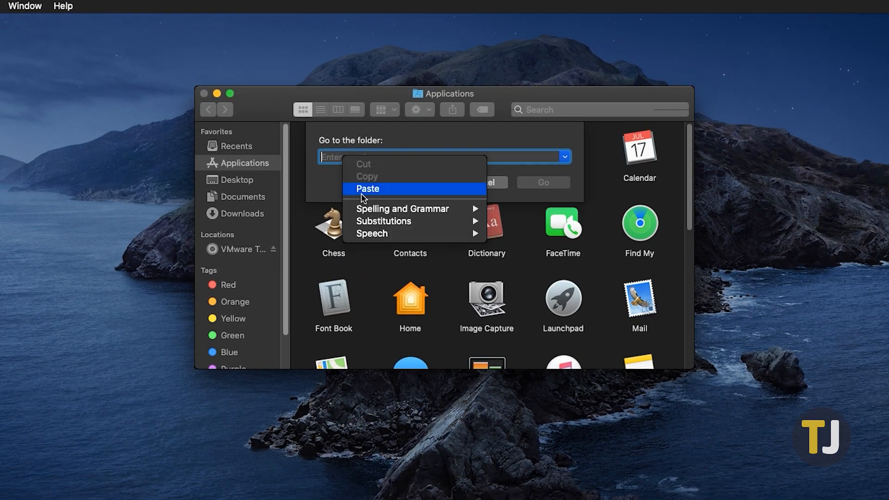
click(367, 189)
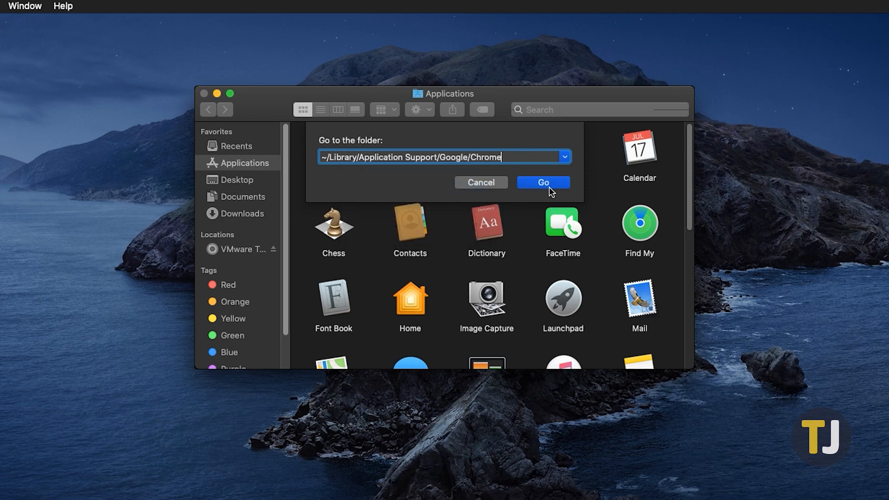
click(543, 182)
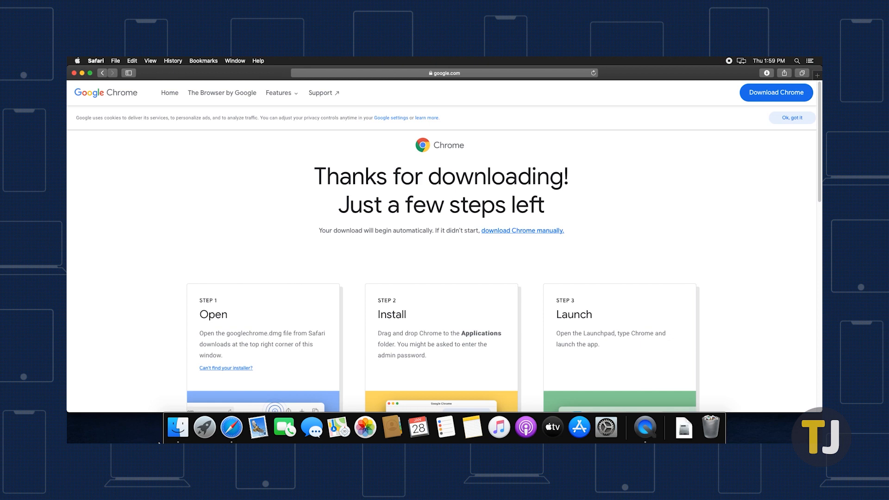
mouse_move(536, 250)
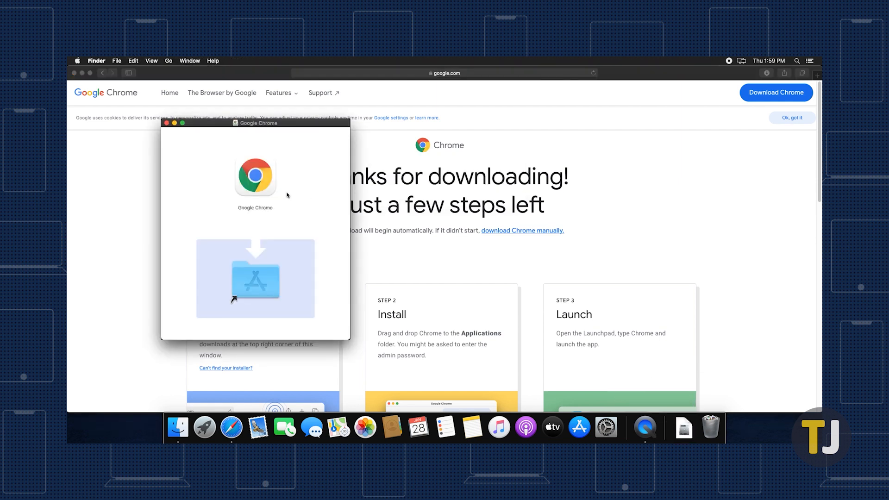
Copy Google Chrome from googlechrome.dmg into Applications and show it in Launchpad
click(254, 177)
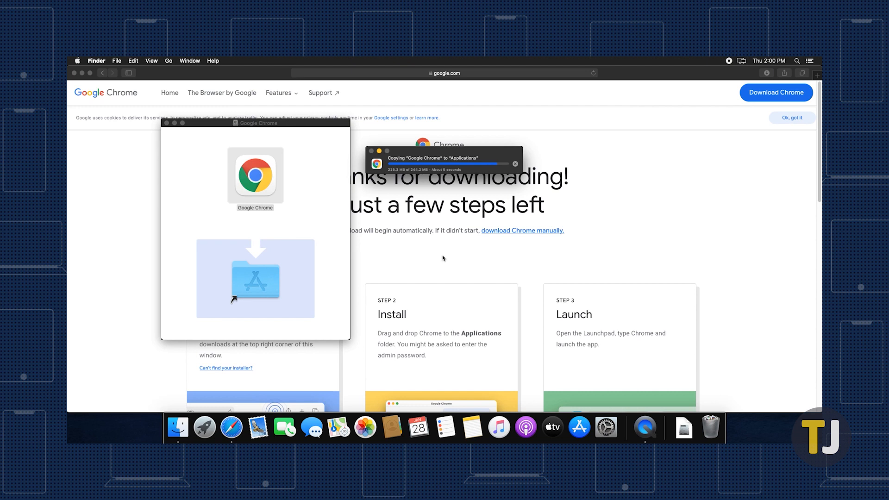
click(203, 428)
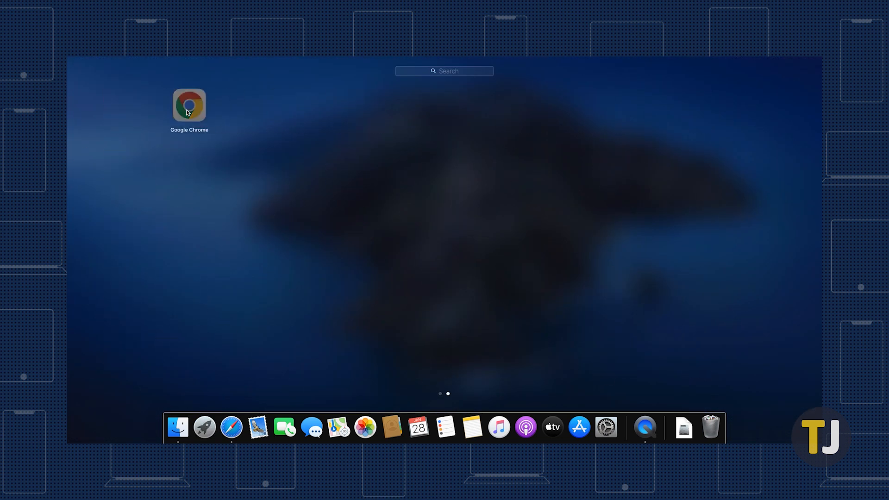
Launch the new Google Chrome and accept Start Google Chrome in the welcome dialog
click(189, 107)
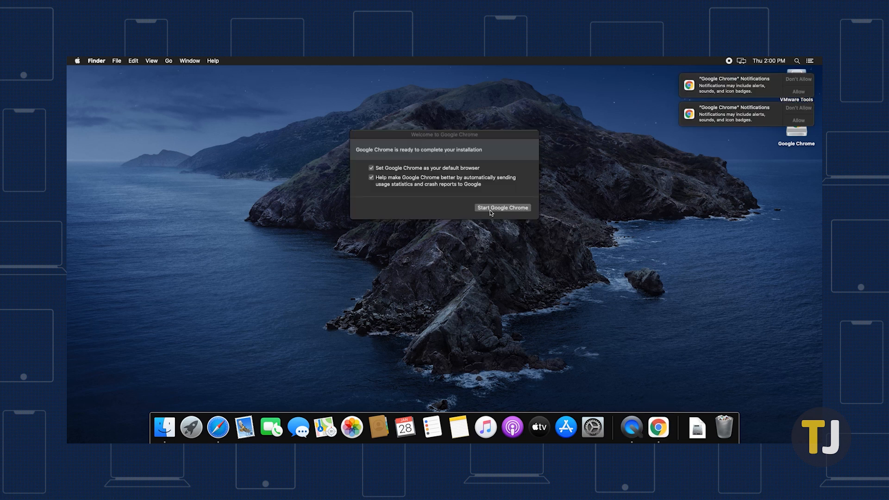
click(502, 208)
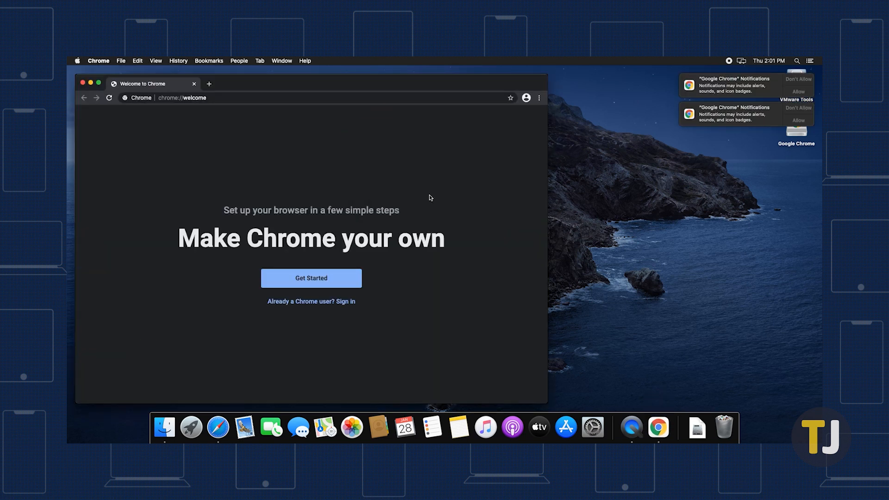